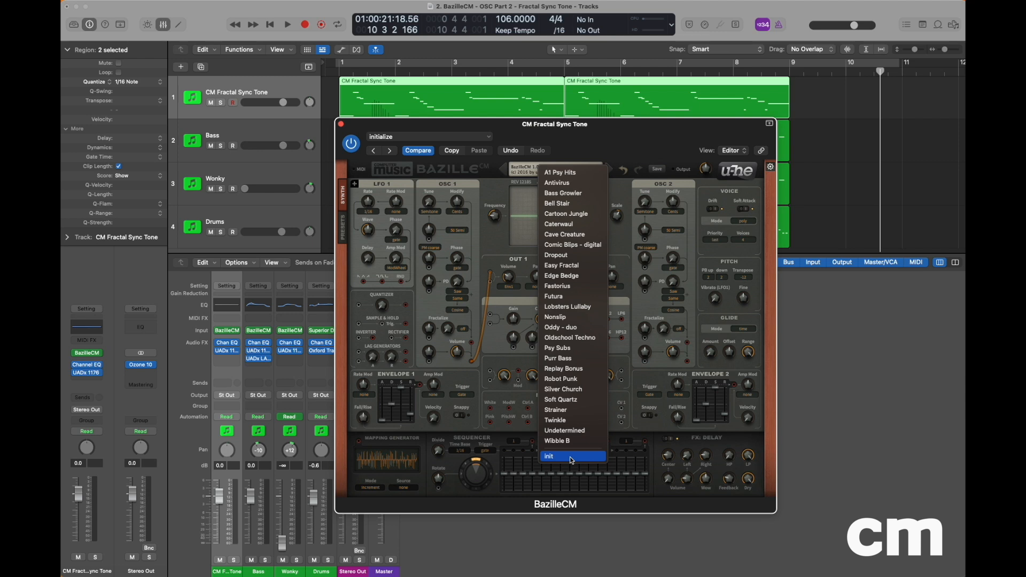
- Load the 'init' preset so BazilleCM starts from a blank patch
{"action": "left_click", "coordinate": [548, 456]}
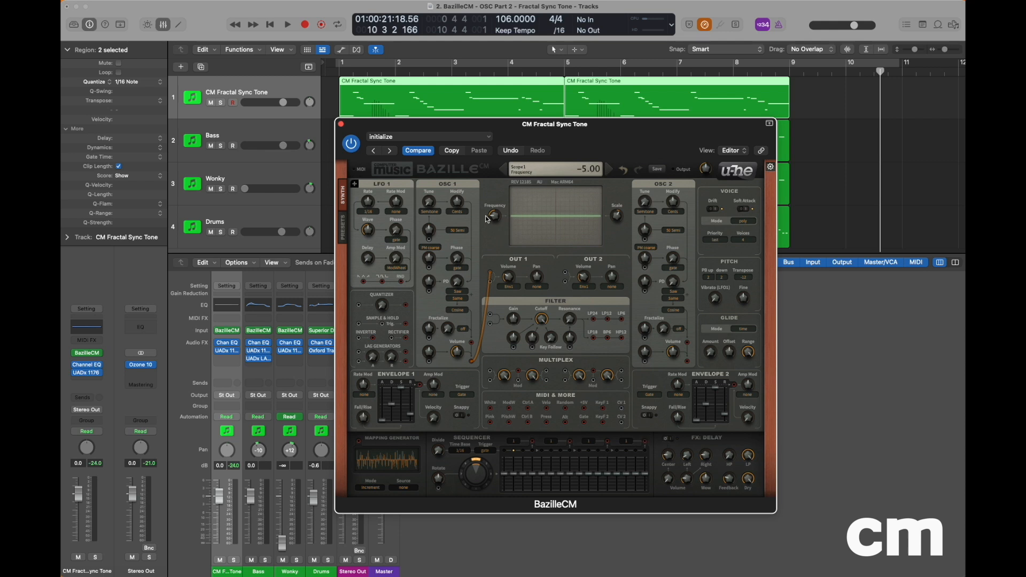
{"action": "mouse_move", "coordinate": [471, 189]}
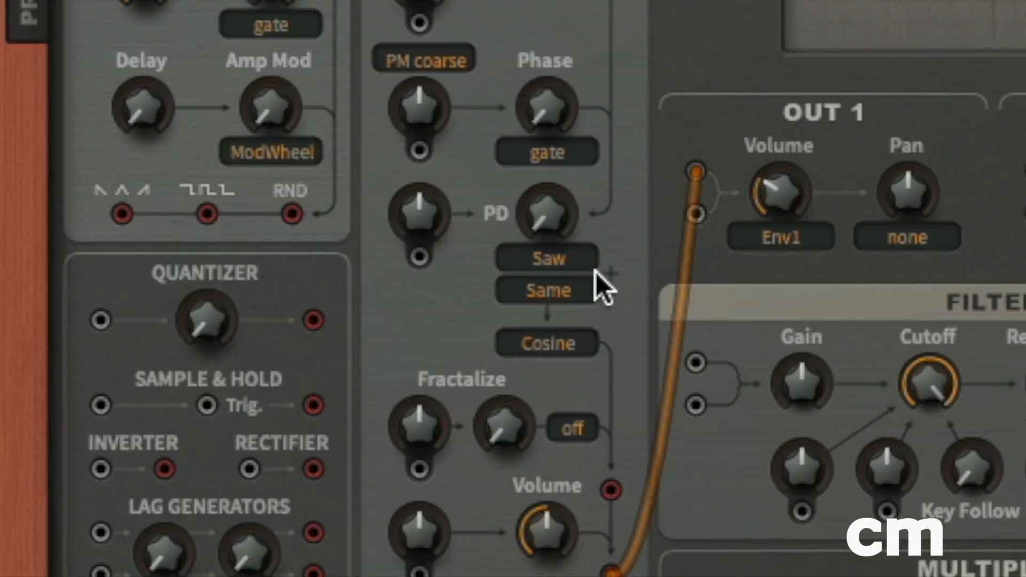
{"action": "mouse_move", "coordinate": [579, 275]}
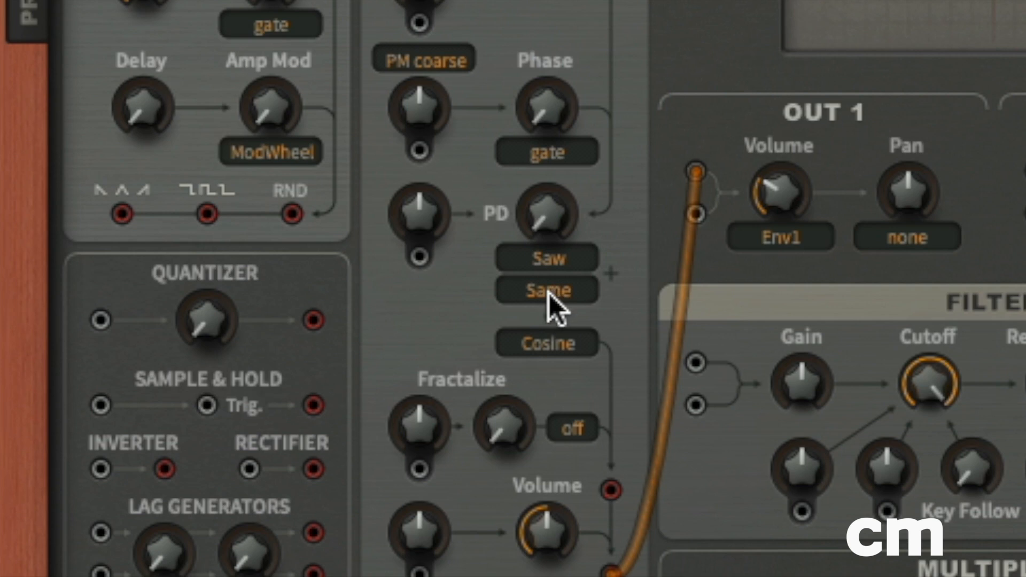
- Give oscillator 1 the HalfSaw phase distortion shape and set its PD amount to 0.50
{"action": "left_click", "coordinate": [546, 289]}
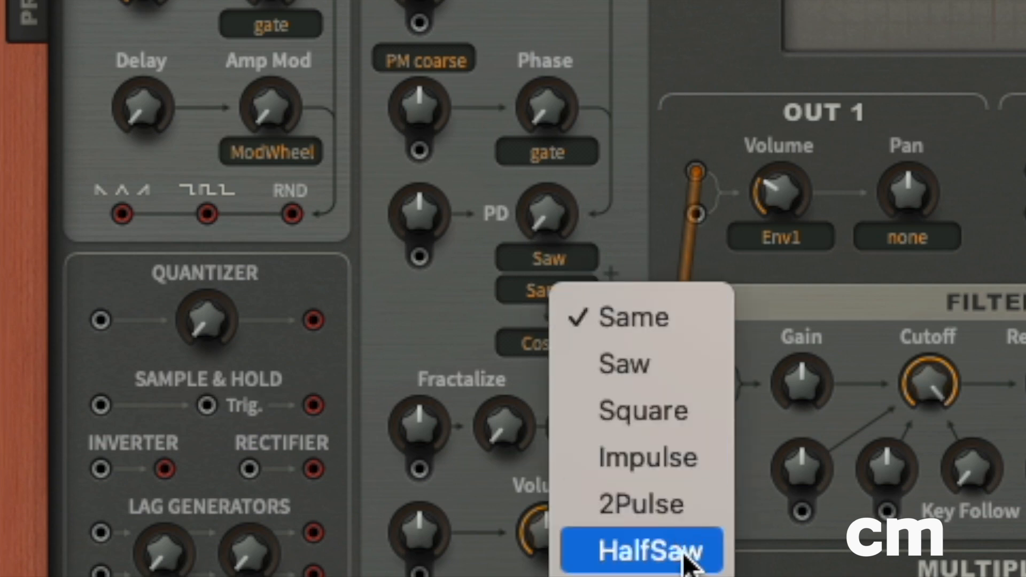
{"action": "left_click", "coordinate": [641, 549]}
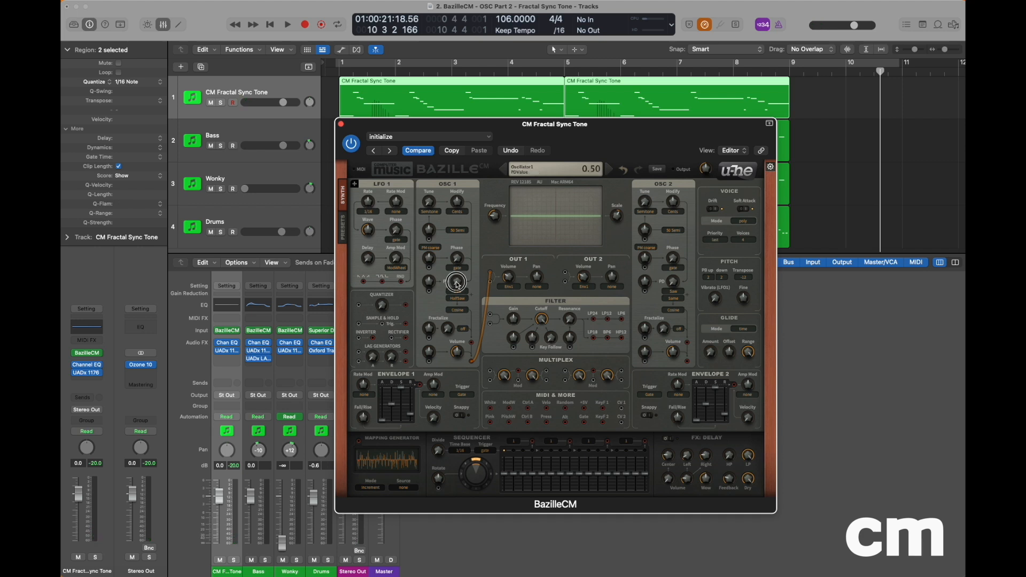
{"action": "left_click_drag", "start_coordinate": [457, 281], "coordinate": [458, 259]}
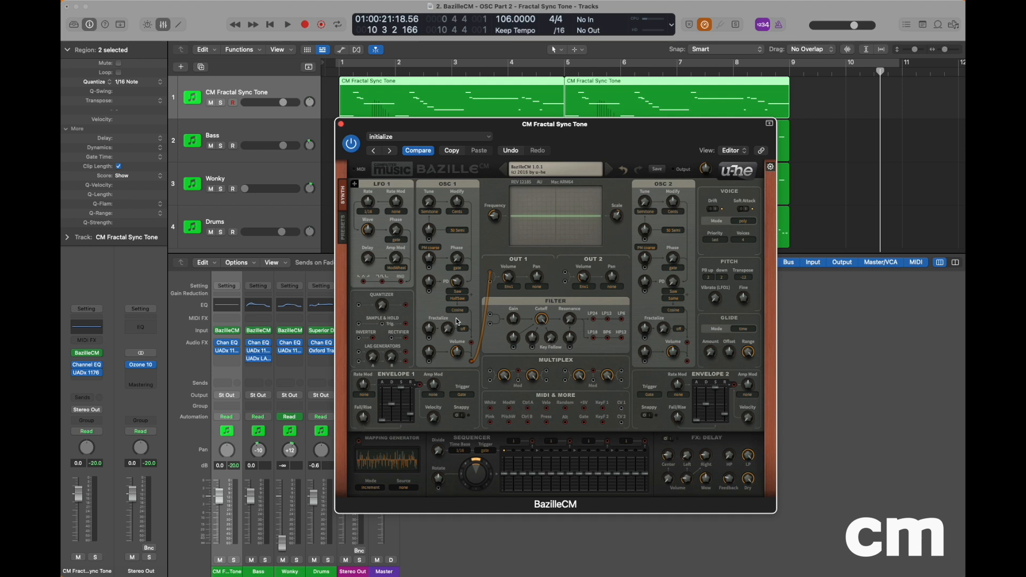
{"action": "mouse_move", "coordinate": [462, 332]}
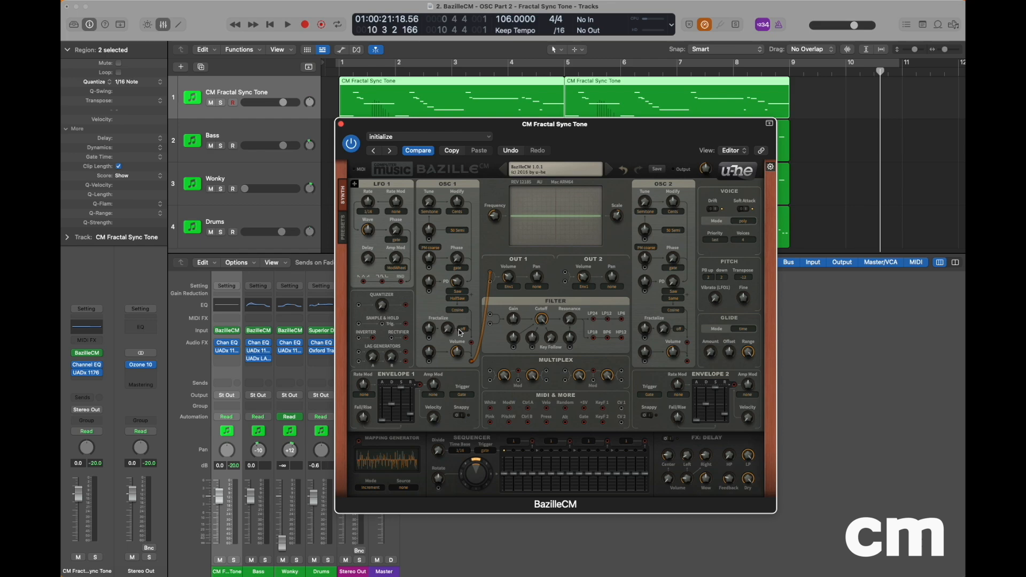
- Switch oscillator 1's Fractalize mode to Max and adjust the Fractalize amount
{"action": "left_click", "coordinate": [462, 332]}
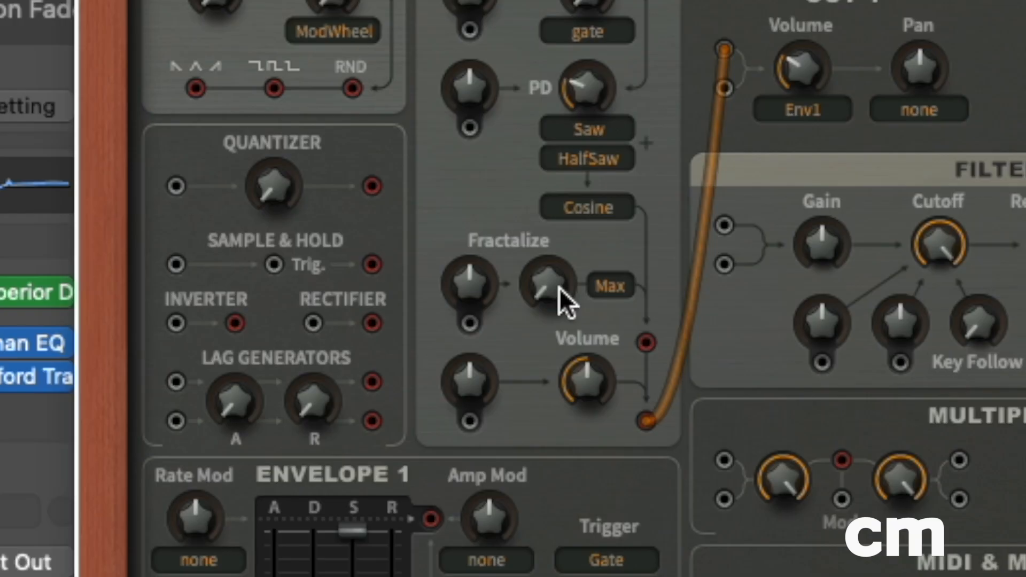
{"action": "left_click_drag", "start_coordinate": [549, 287], "coordinate": [549, 274]}
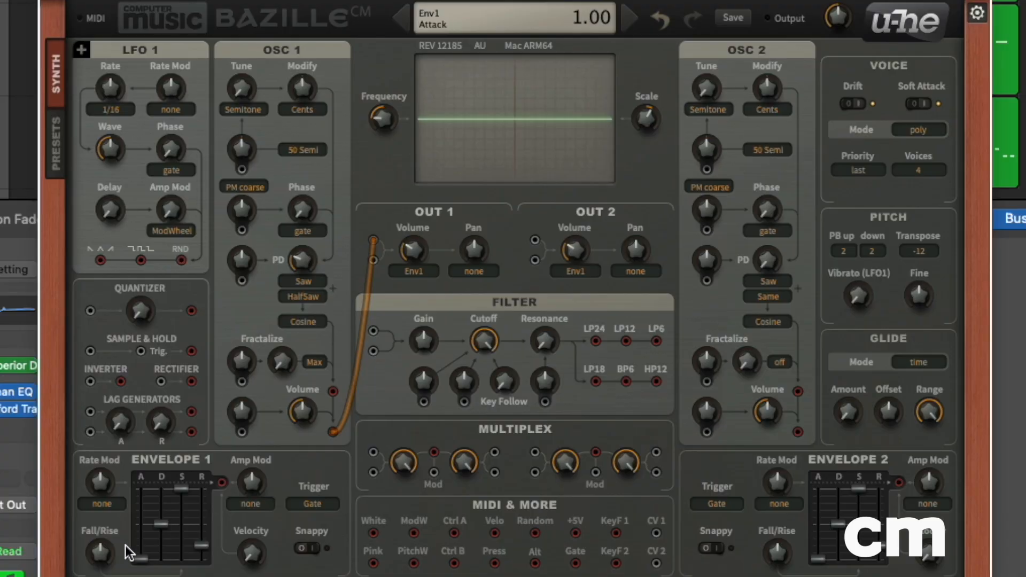
{"action": "mouse_move", "coordinate": [151, 564]}
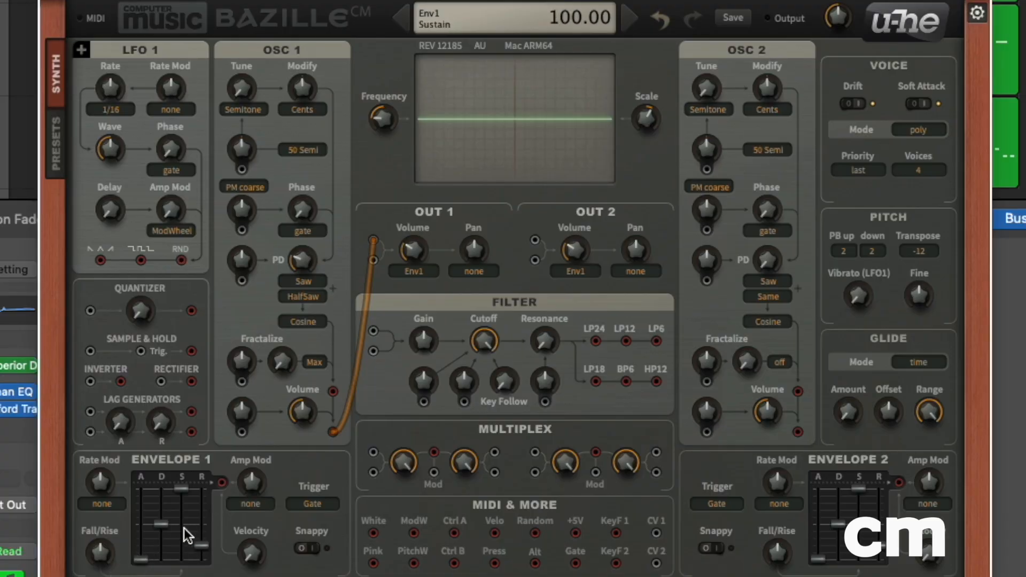
- Raise Envelope 1's sustain to 100 and set Envelope 2's decay to 50
{"action": "left_click_drag", "start_coordinate": [189, 547], "coordinate": [190, 494]}
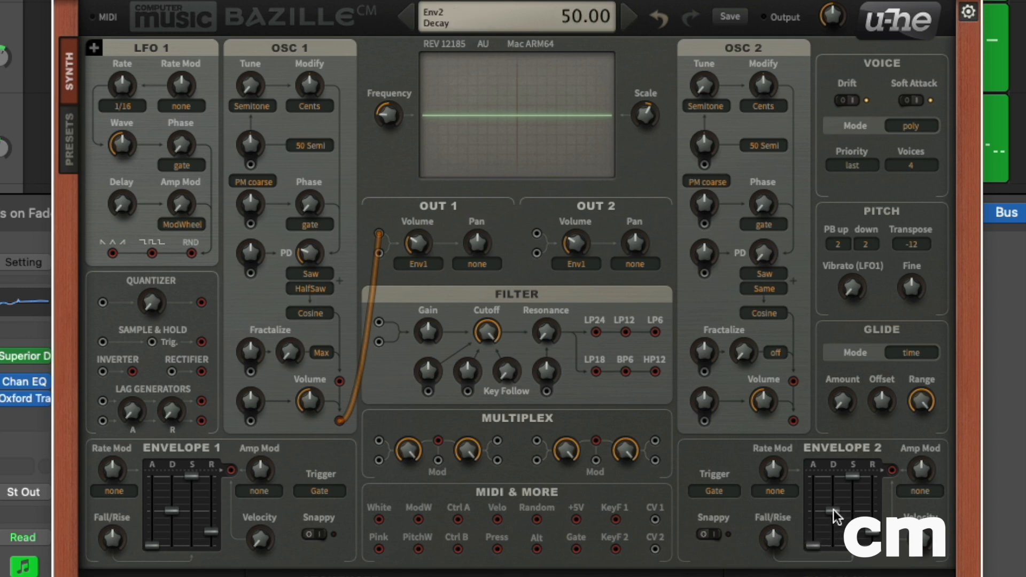
{"action": "left_click_drag", "start_coordinate": [835, 507], "coordinate": [834, 493]}
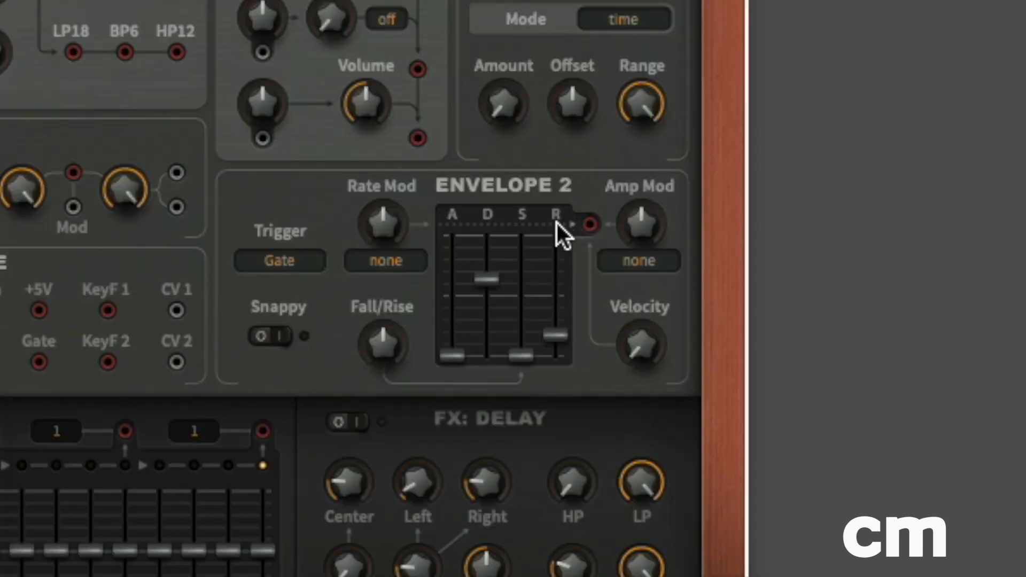
{"action": "mouse_move", "coordinate": [595, 239]}
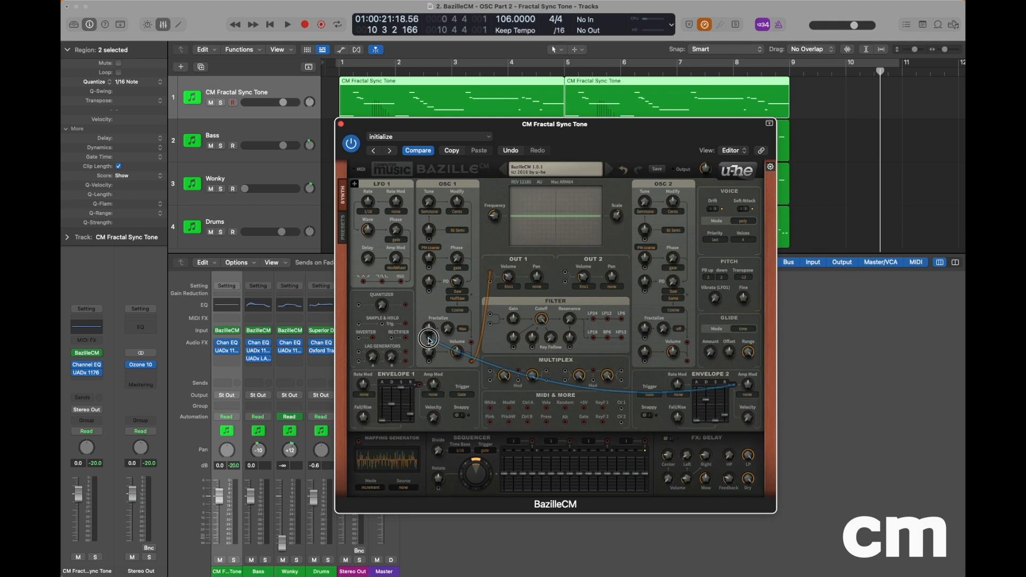
{"action": "mouse_move", "coordinate": [428, 340]}
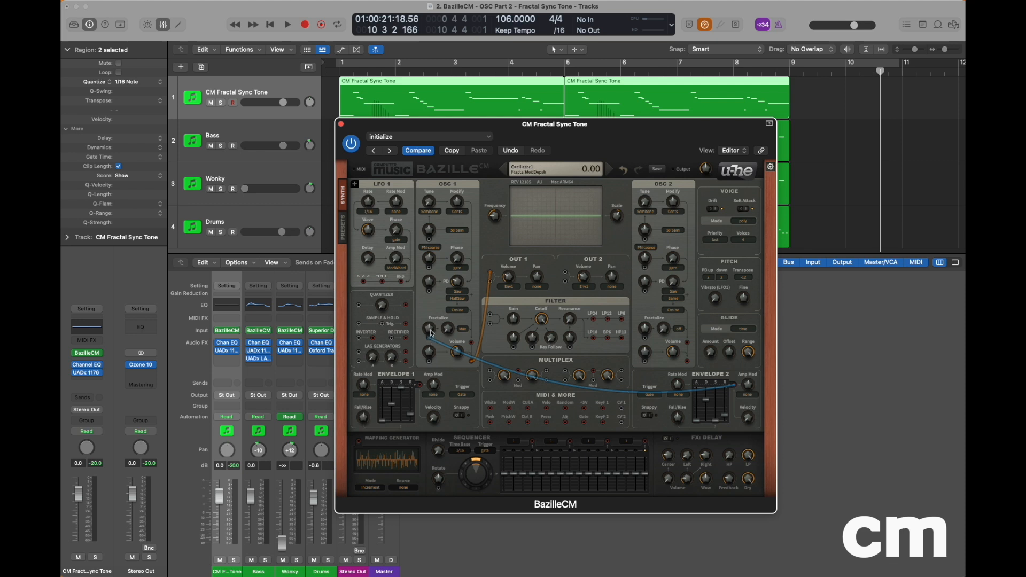
- Set the depth at which Envelope 2 drives oscillator 1's Fractalize amount
{"action": "left_click_drag", "start_coordinate": [432, 330], "coordinate": [431, 311]}
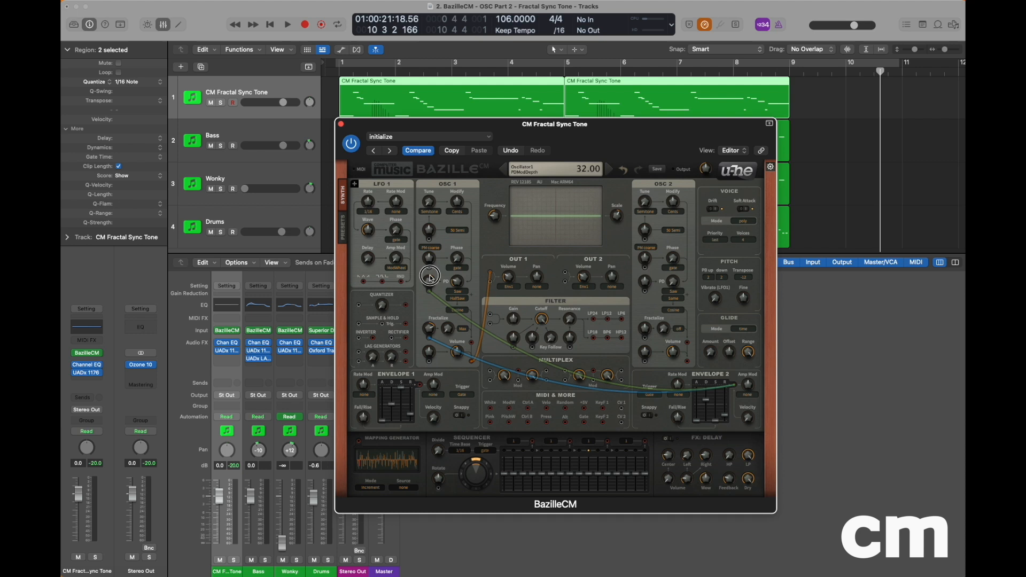
- Set Envelope 2's modulation depth on oscillator 1's phase distortion to 32
{"action": "left_click_drag", "start_coordinate": [430, 275], "coordinate": [430, 285]}
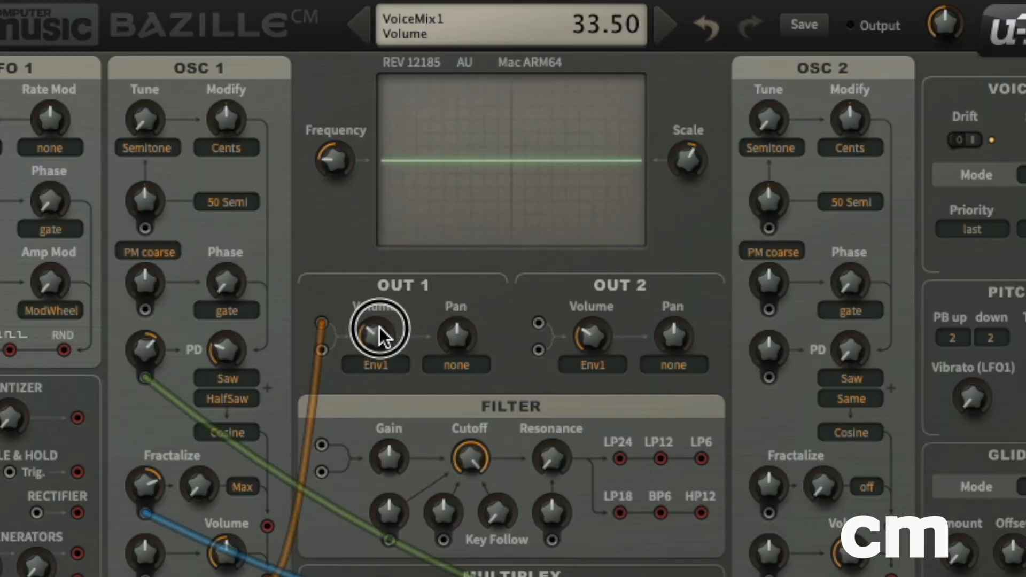
- Turn OUT 1's volume to around 33.50
{"action": "left_click_drag", "start_coordinate": [379, 327], "coordinate": [389, 305]}
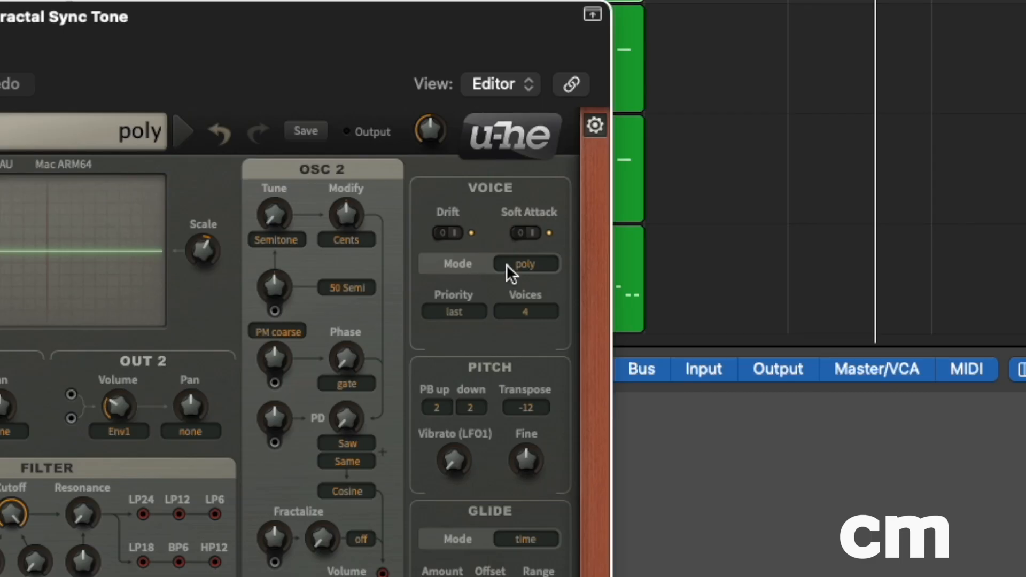
- Open the Voice Mode choices to switch the voices to legato
{"action": "left_click", "coordinate": [523, 264]}
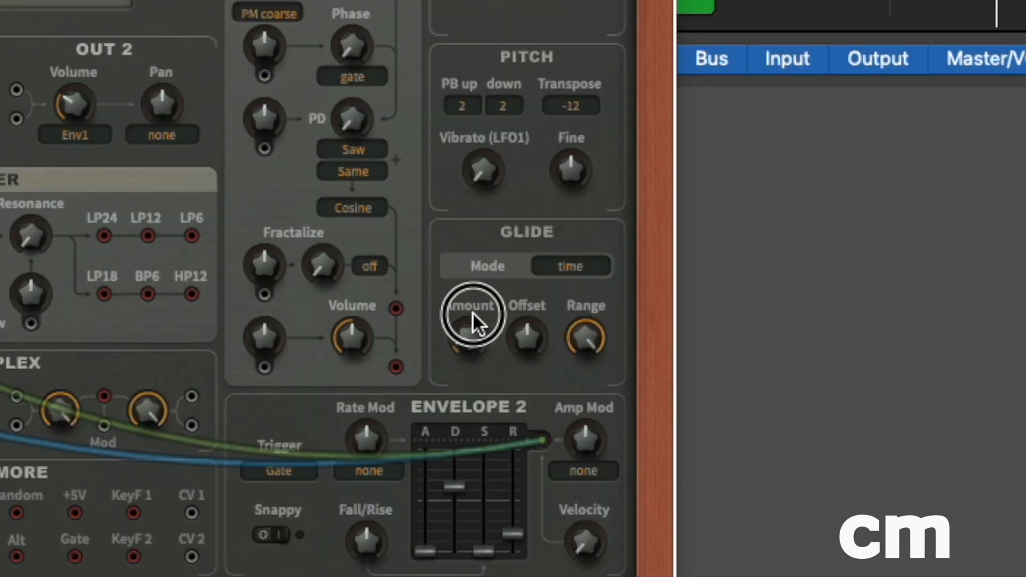
{"action": "mouse_move", "coordinate": [468, 269]}
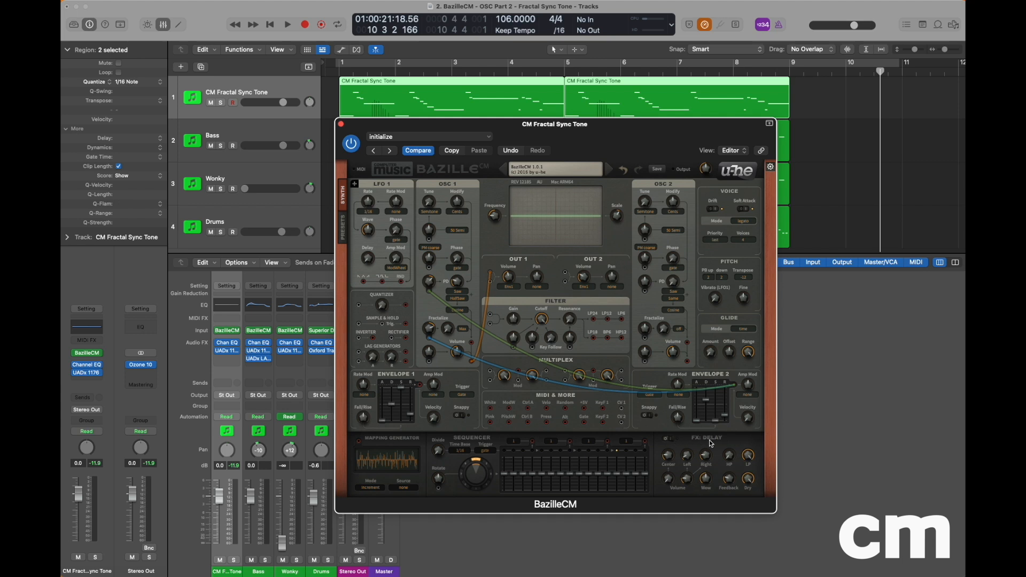
{"action": "mouse_move", "coordinate": [672, 440]}
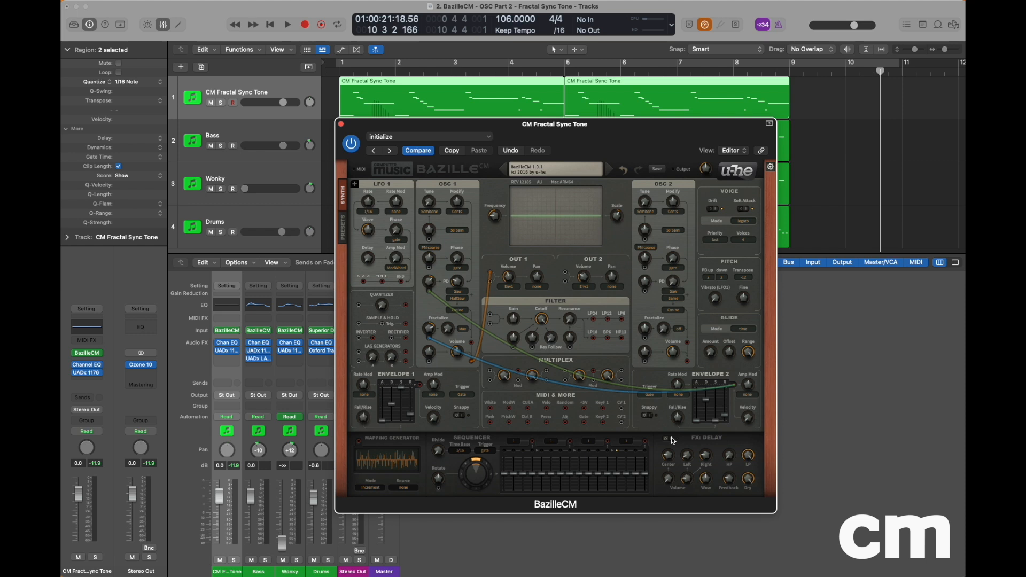
{"action": "mouse_move", "coordinate": [692, 442]}
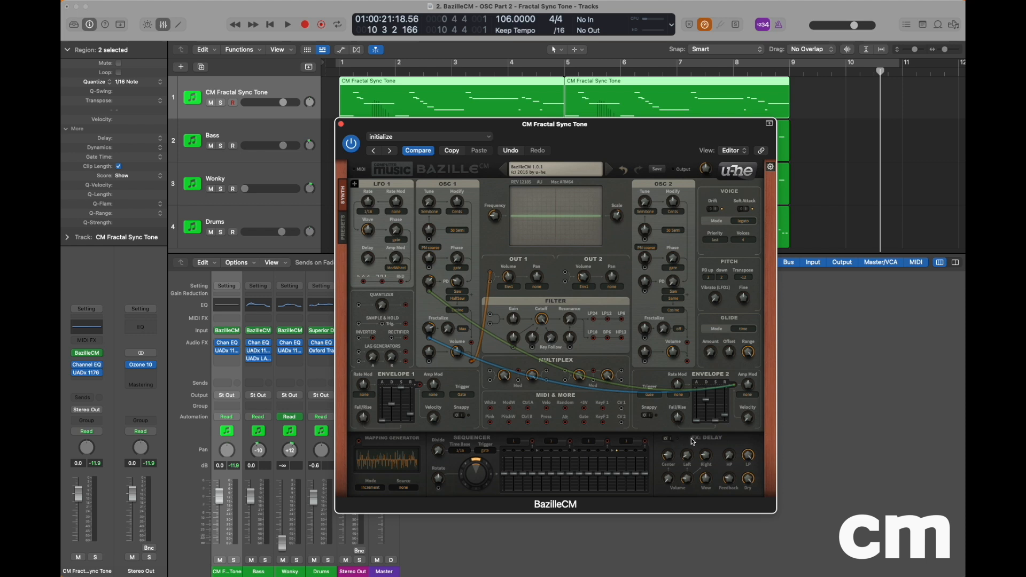